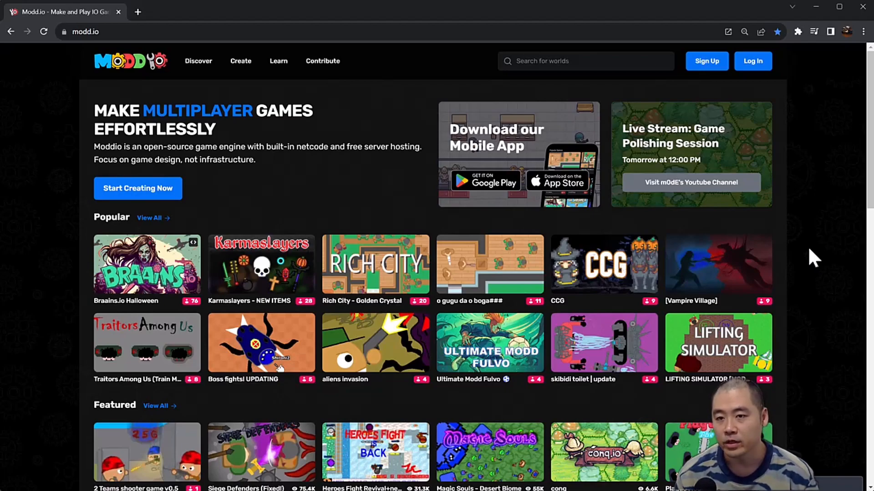
Step: Sign in to Modd.io and go to the Create page of your creations
{"action": "left_click", "coordinate": [706, 62]}
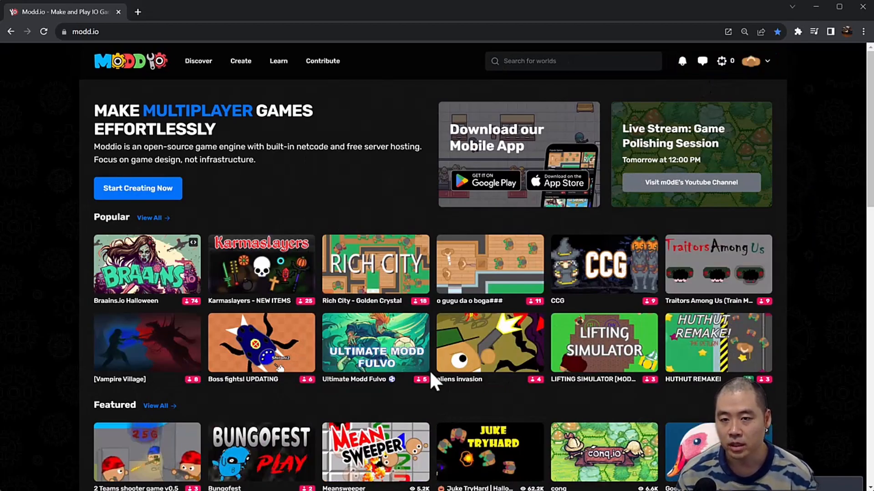
{"action": "left_click", "coordinate": [240, 60]}
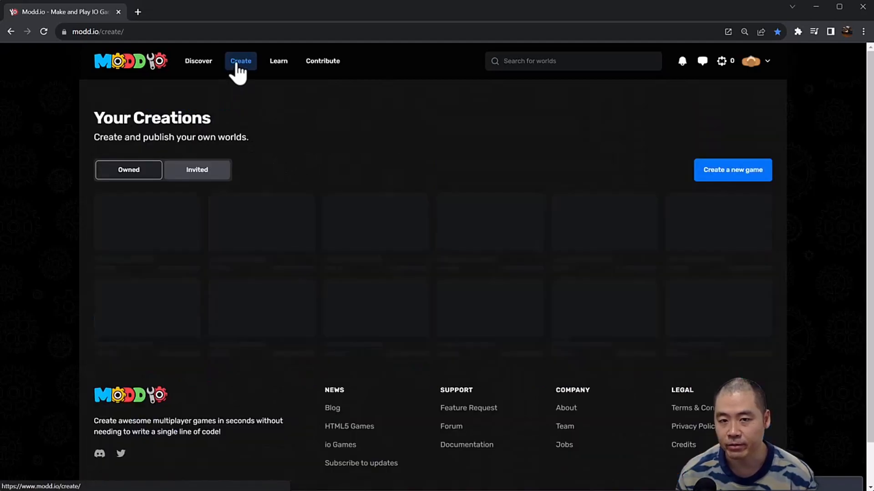
Step: Browse the template gallery, from Guided Tutorial down to Hunt and Gather (Advanced)
{"action": "left_click", "coordinate": [241, 60]}
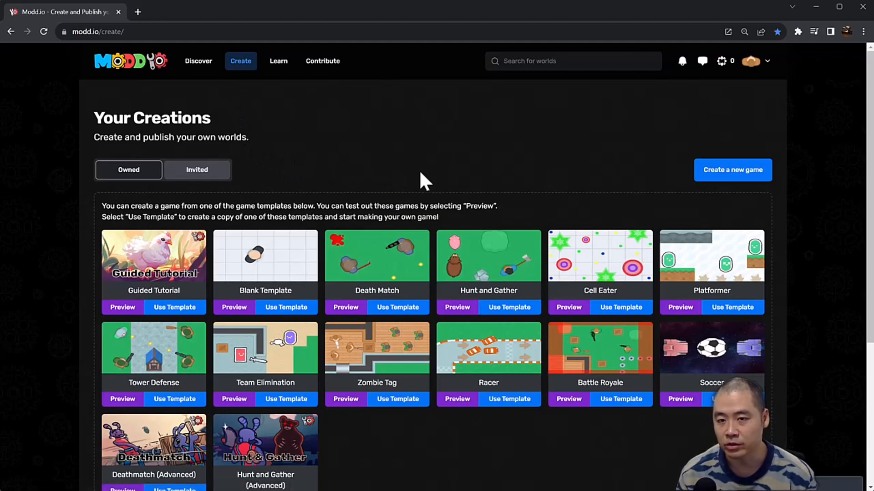
{"action": "scroll", "scroll_direction": "down", "scroll_amount": 3}
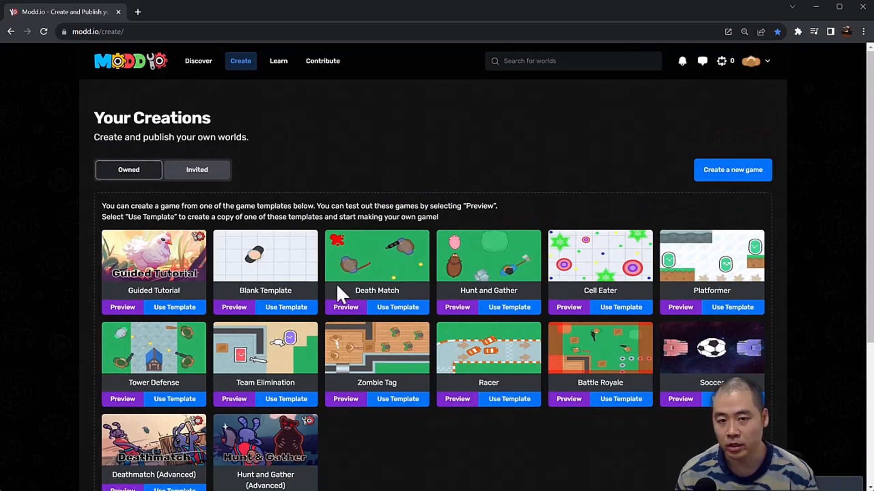
Step: Start a new game from the Blank Template, titled New Blank Template
{"action": "left_click", "coordinate": [732, 169]}
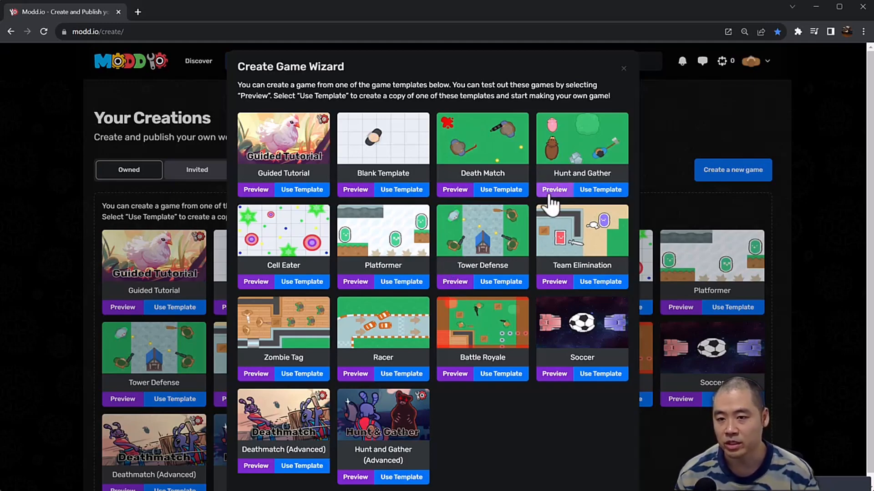
{"action": "mouse_move", "coordinate": [443, 243]}
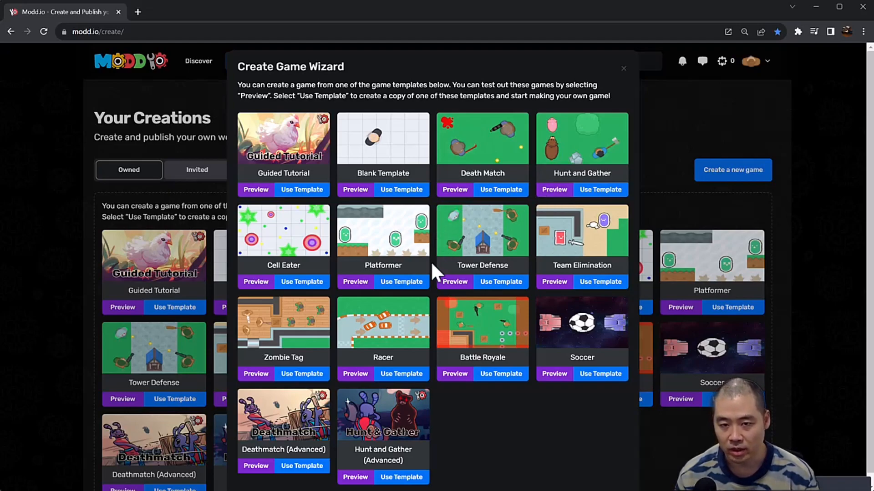
{"action": "mouse_move", "coordinate": [554, 189]}
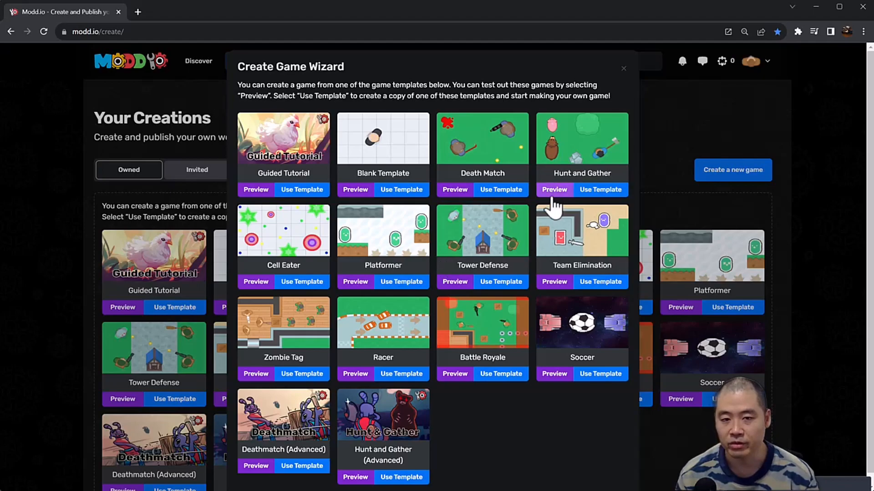
{"action": "left_click", "coordinate": [554, 189]}
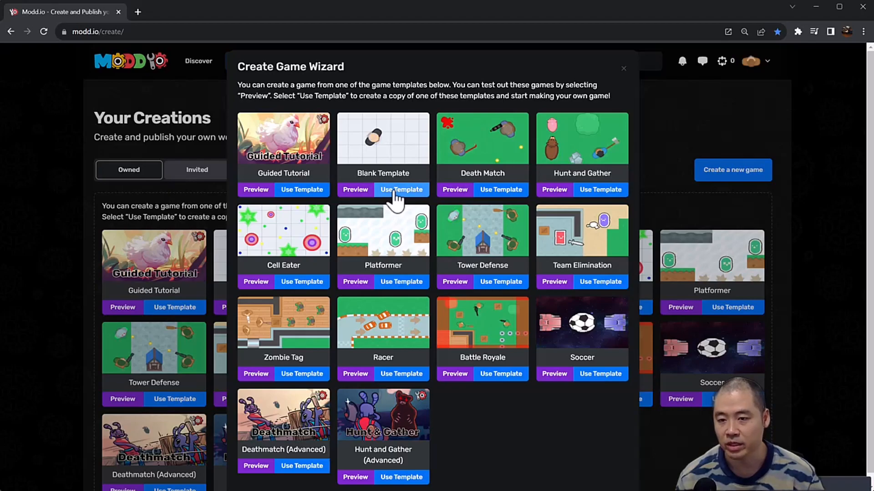
{"action": "left_click", "coordinate": [401, 189]}
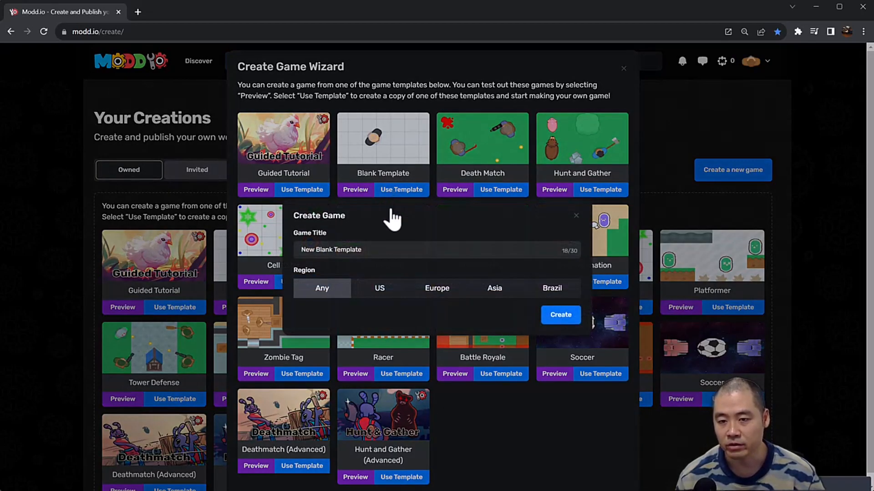
Step: Create the New Blank Template game and enter its world
{"action": "left_click", "coordinate": [560, 315]}
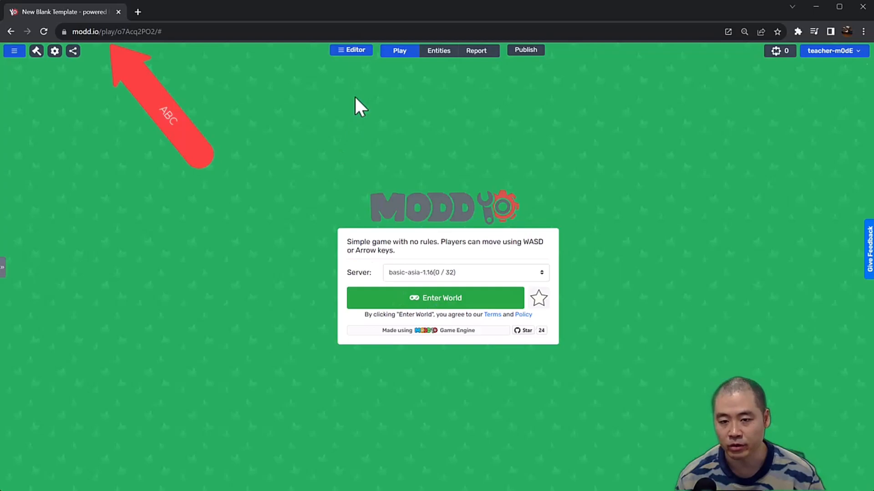
{"action": "left_click", "coordinate": [435, 297]}
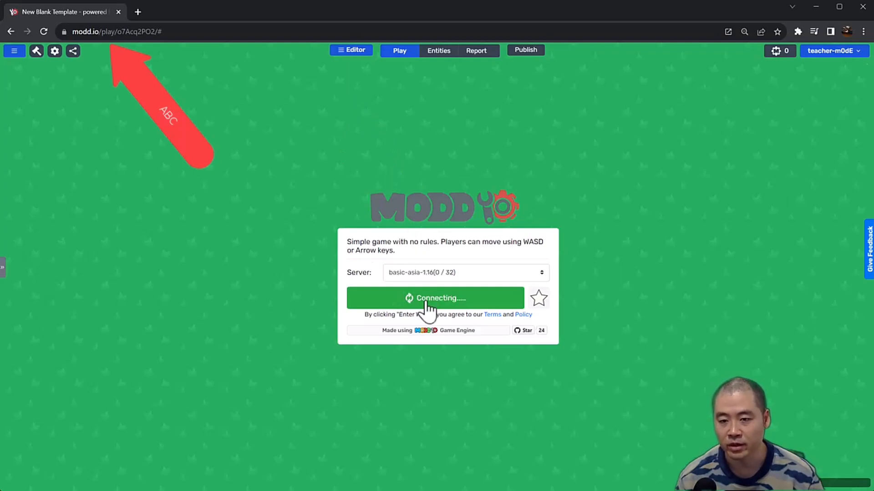
Step: Enter the world and open Game Settings from the Editor menu
{"action": "left_click", "coordinate": [436, 298]}
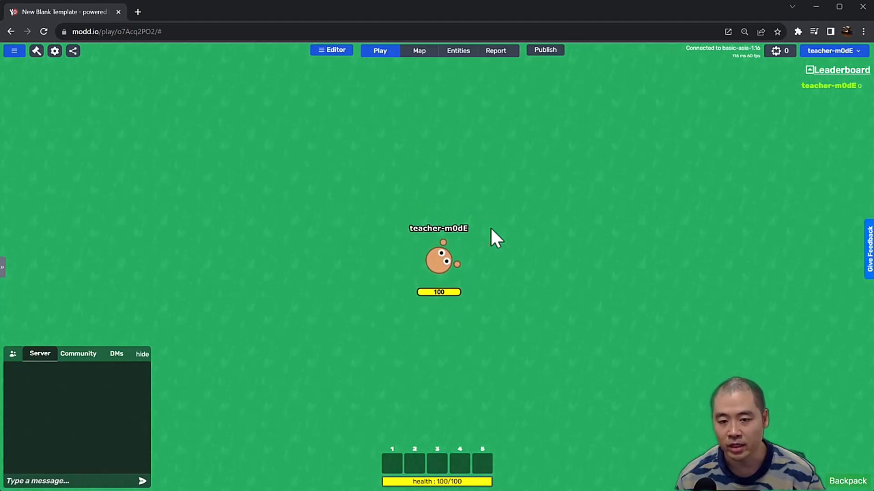
{"action": "left_click", "coordinate": [332, 50]}
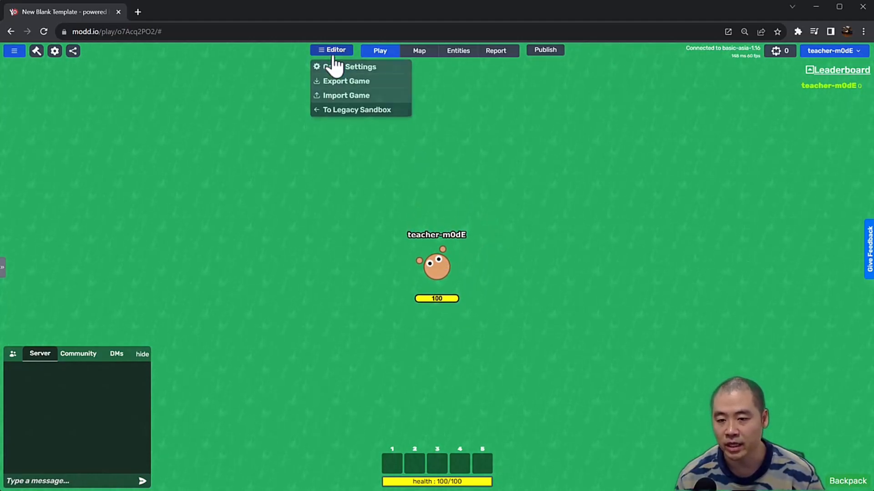
{"action": "left_click", "coordinate": [361, 67]}
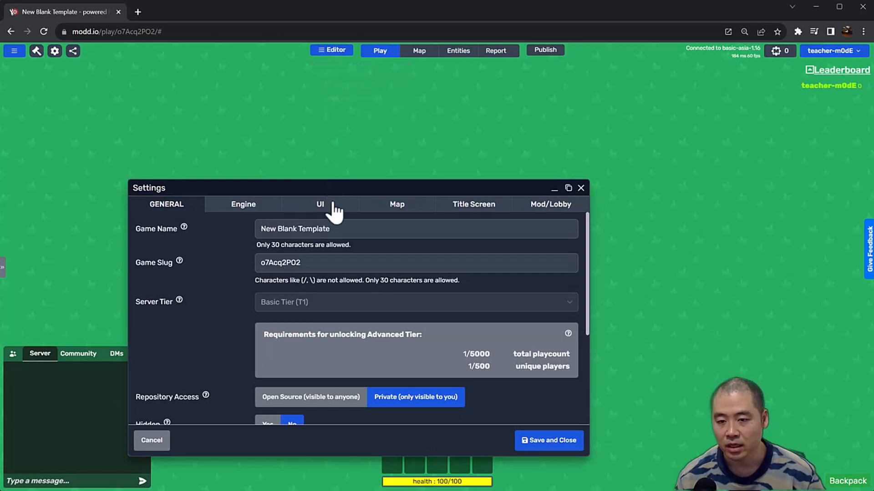
Step: Name the game 'Pixel Village' with slug 'pixel-village' and save
{"action": "type", "text": "Pixel"}
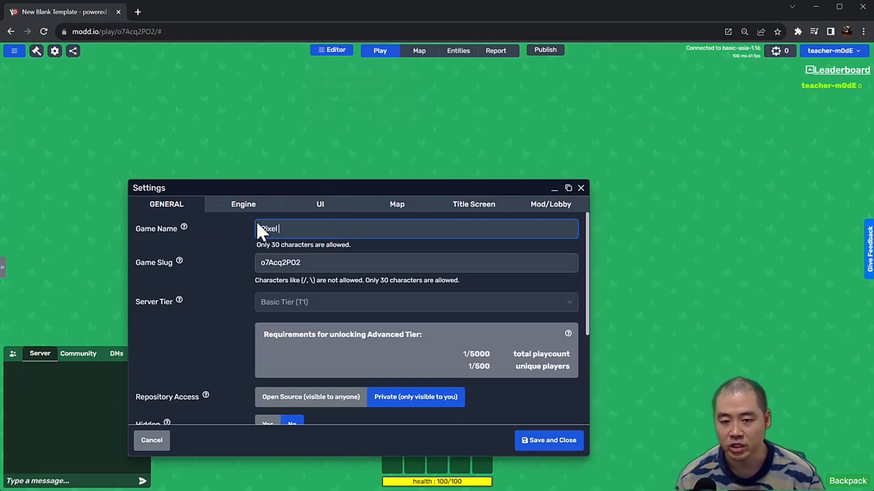
{"action": "type", "text": "Village"}
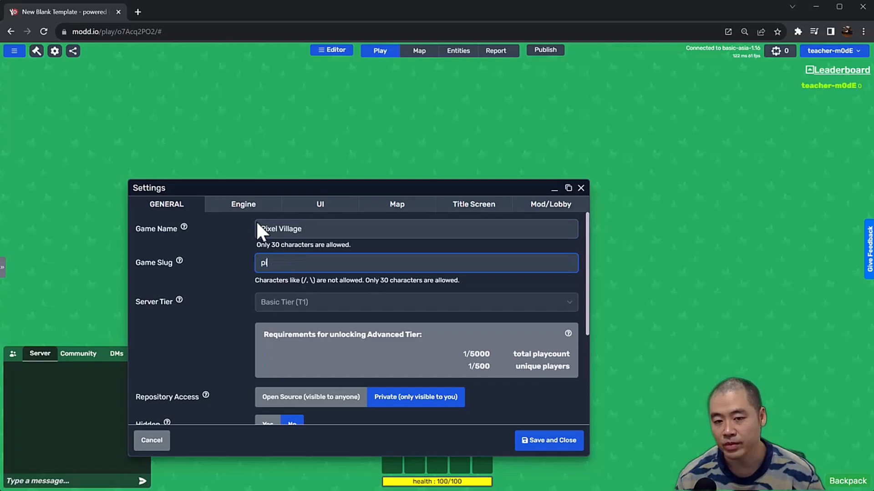
{"action": "type", "text": "ixel-village"}
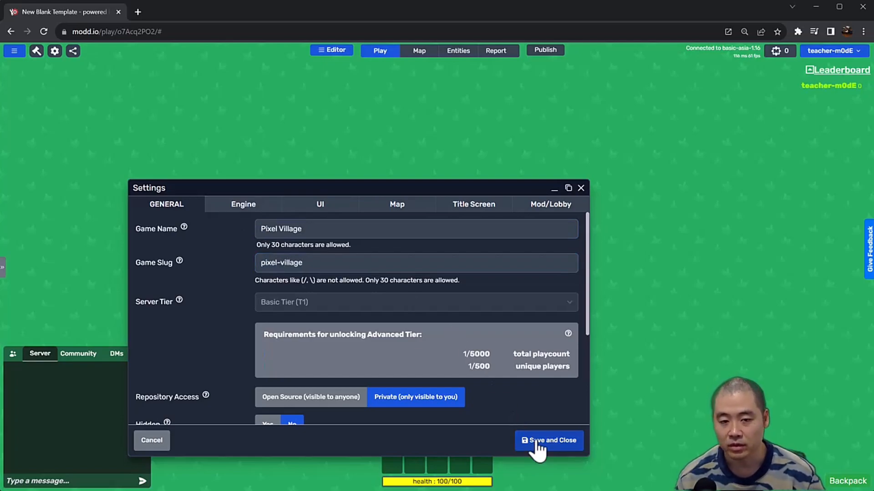
{"action": "left_click", "coordinate": [548, 440]}
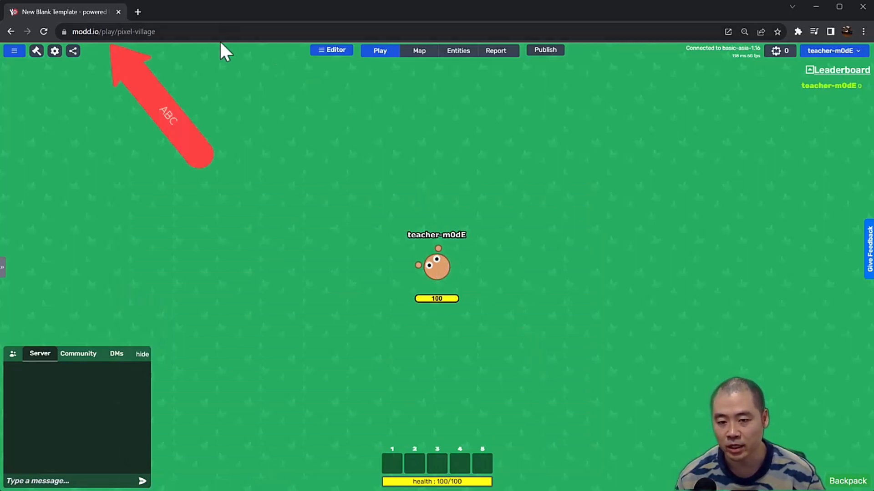
{"action": "left_click", "coordinate": [112, 32]}
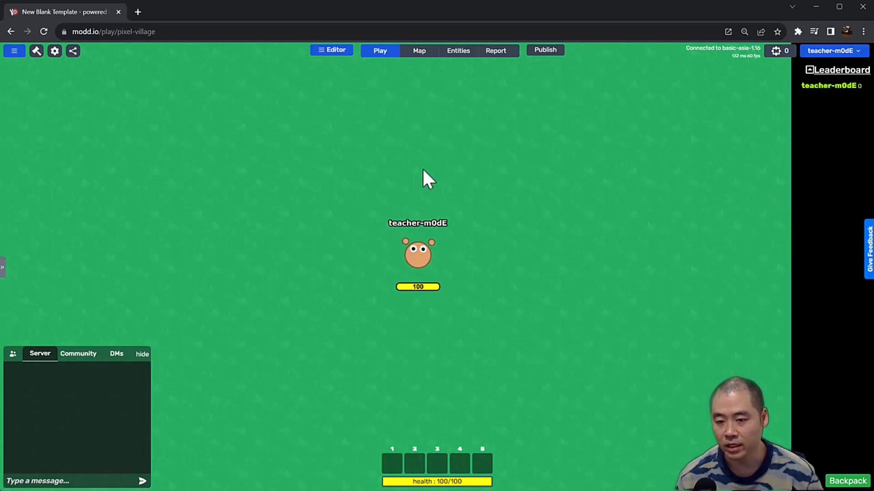
{"action": "type", "text": "subsc"}
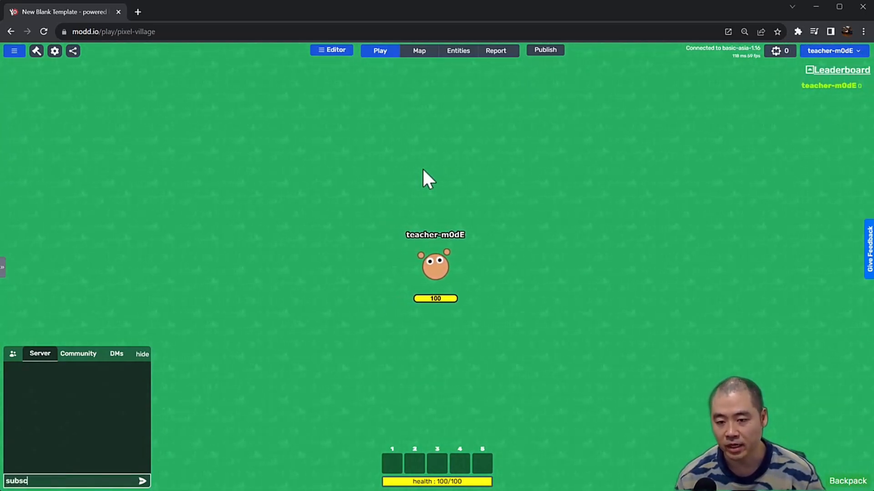